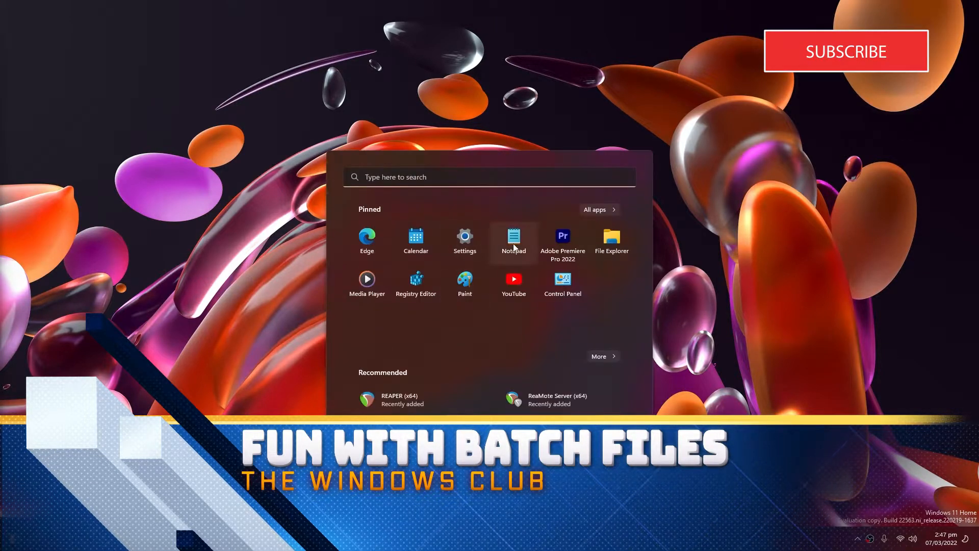
- Launch Notepad from the Start menu to get a blank untitled document
left_click(513, 237)
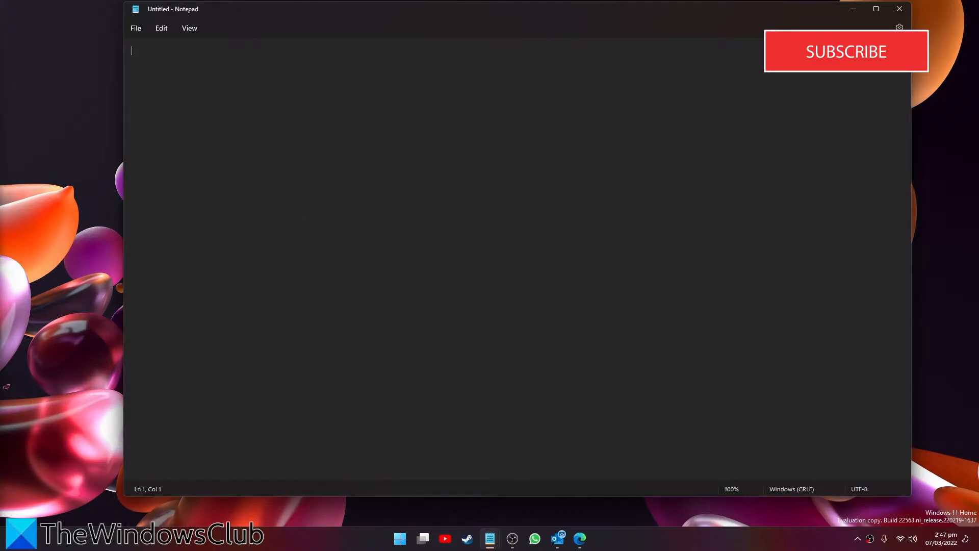
mouse_move(579, 537)
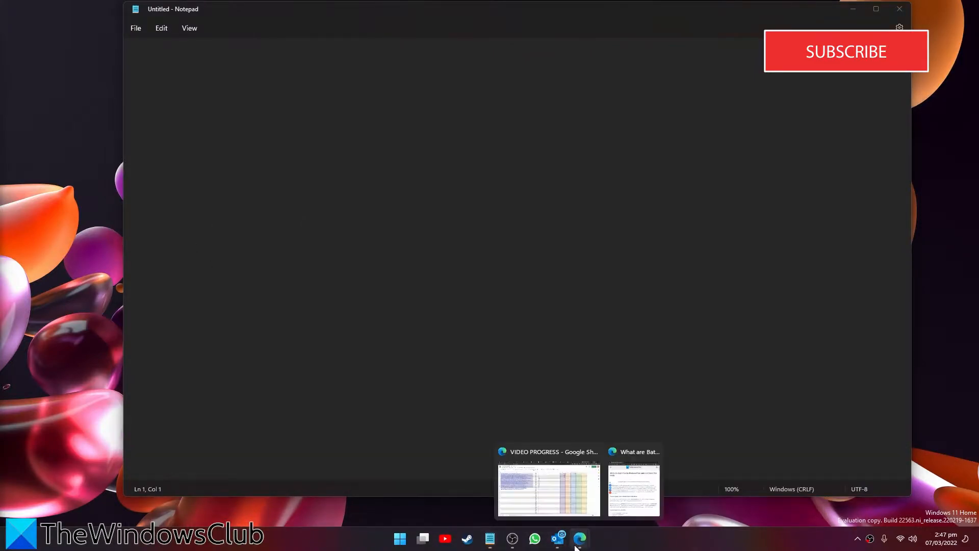
left_click(634, 488)
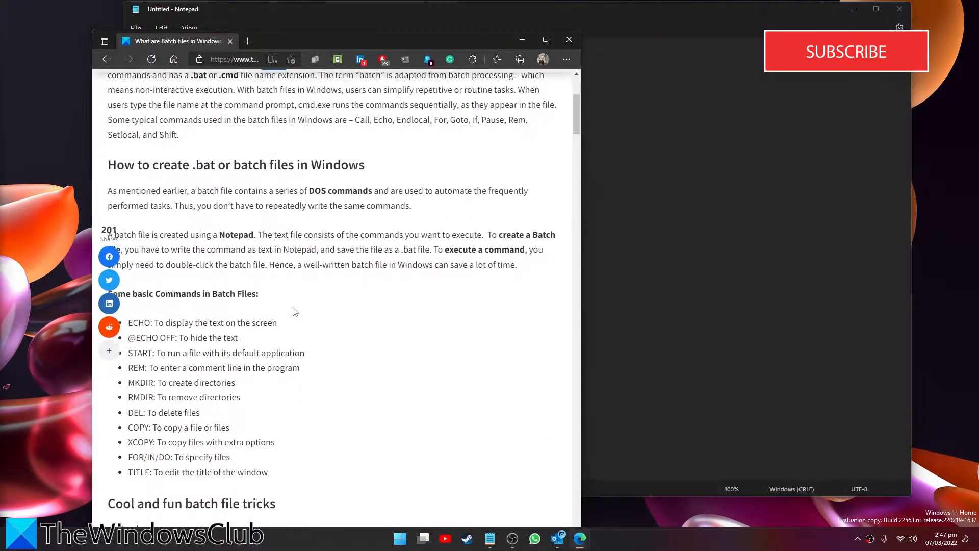
scroll("down", 3)
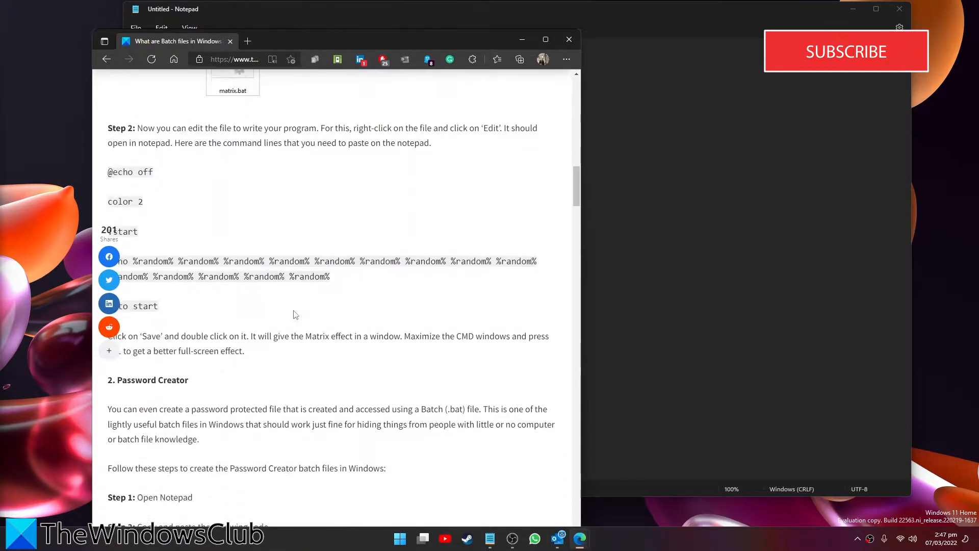
scroll("up", 3)
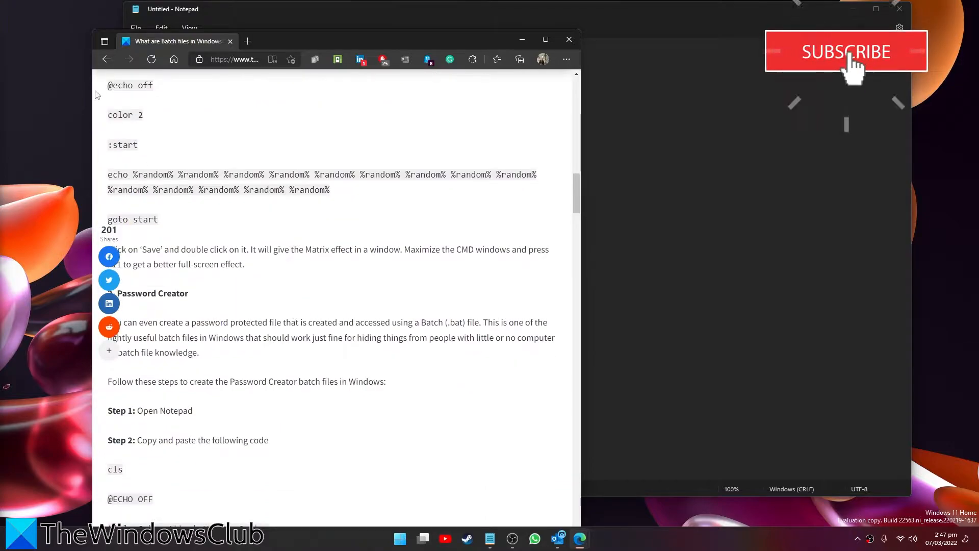
double_click(130, 85)
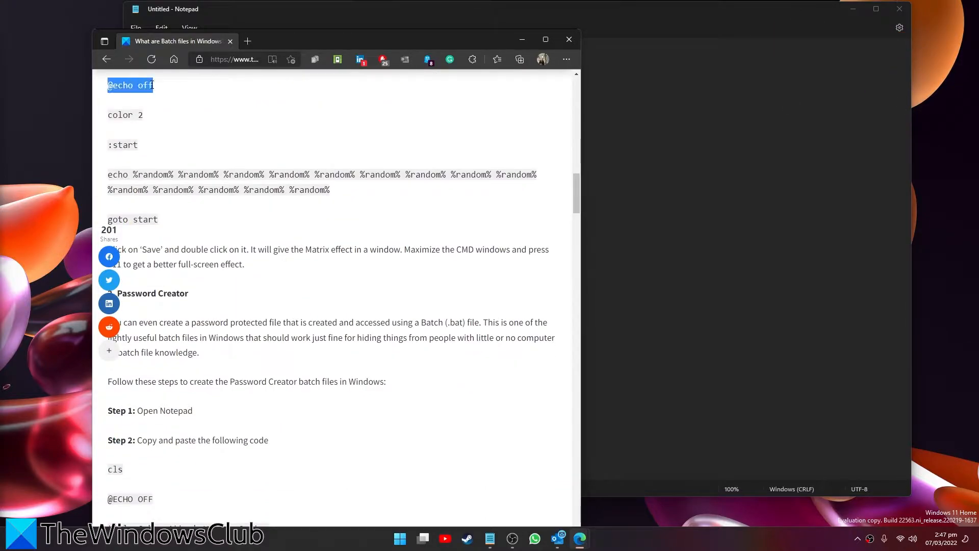
left_click_drag(108, 86, 158, 219)
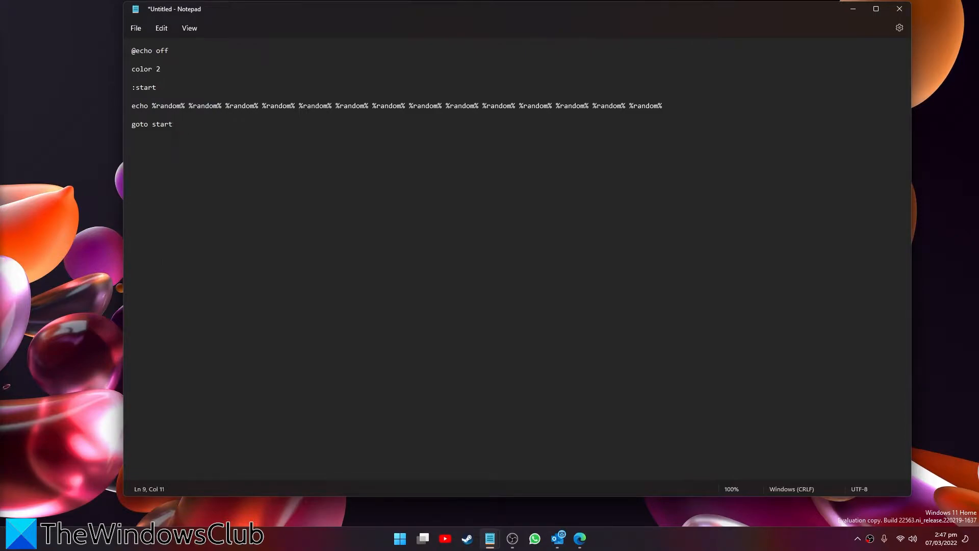
- Start Save As for the pasted matrix code and name the file matrix.bat
left_click(135, 28)
type("m")
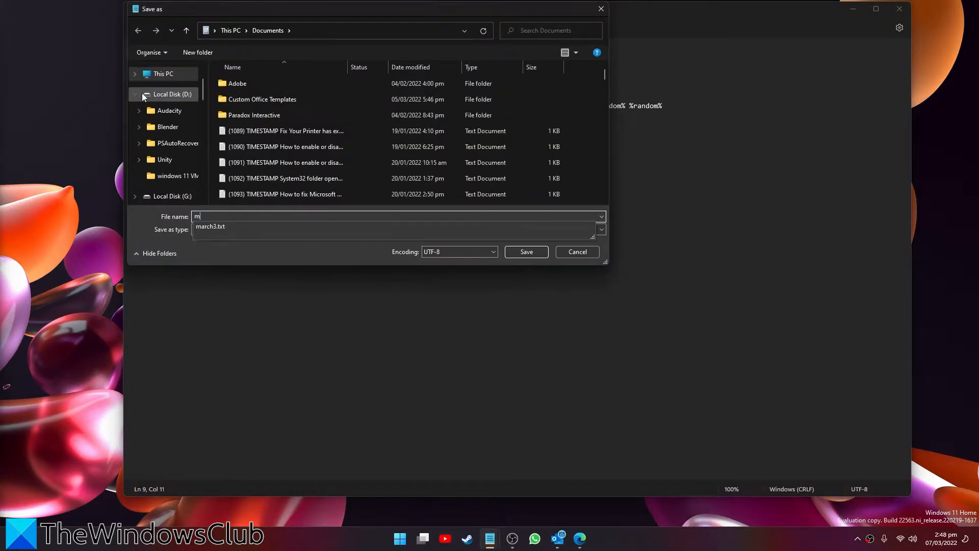
type("atrix")
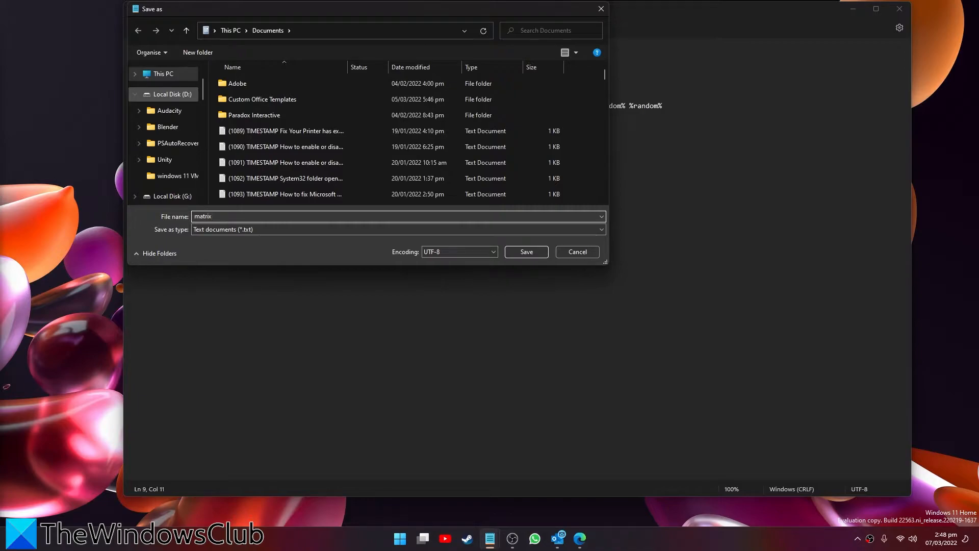
type(".bat")
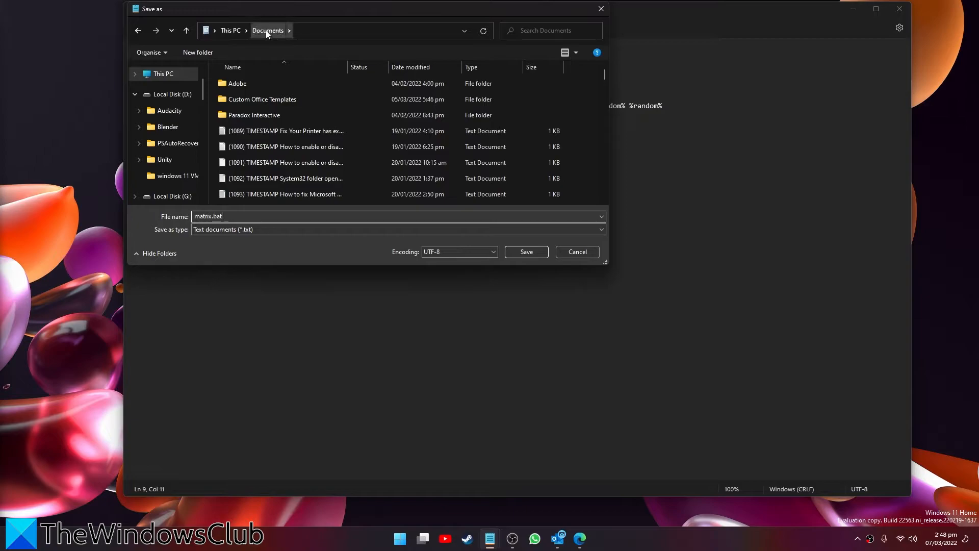
- Choose This PC > Desktop as the location and save matrix.bat there
left_click(231, 30)
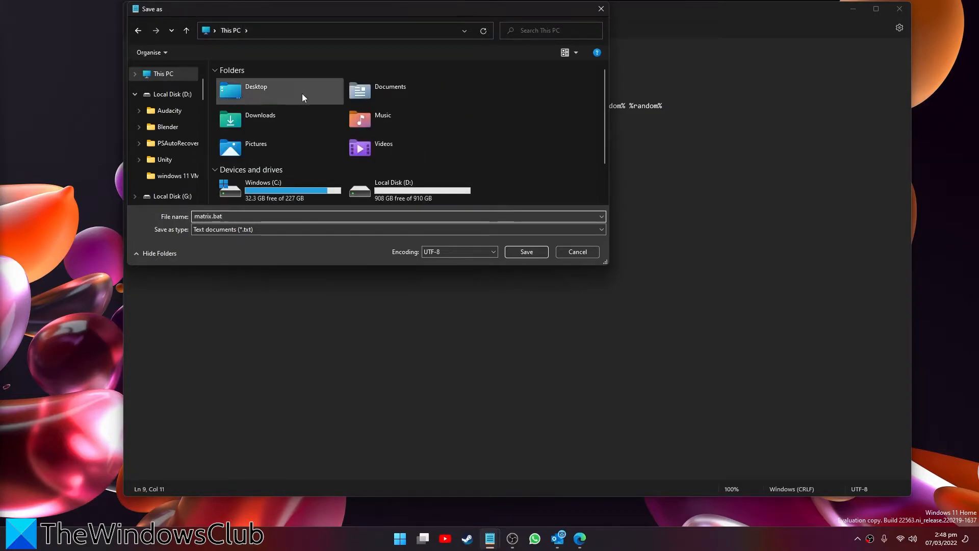
left_click(279, 90)
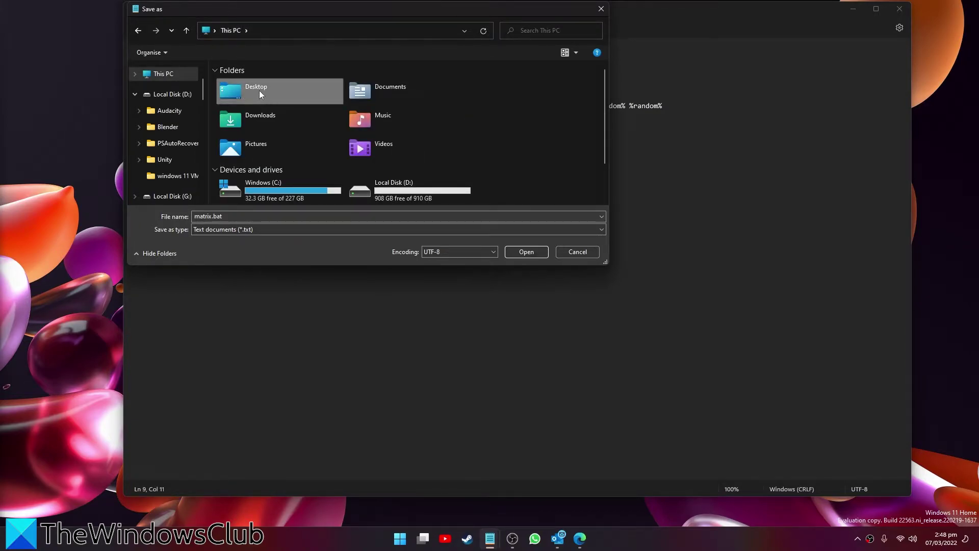
double_click(278, 91)
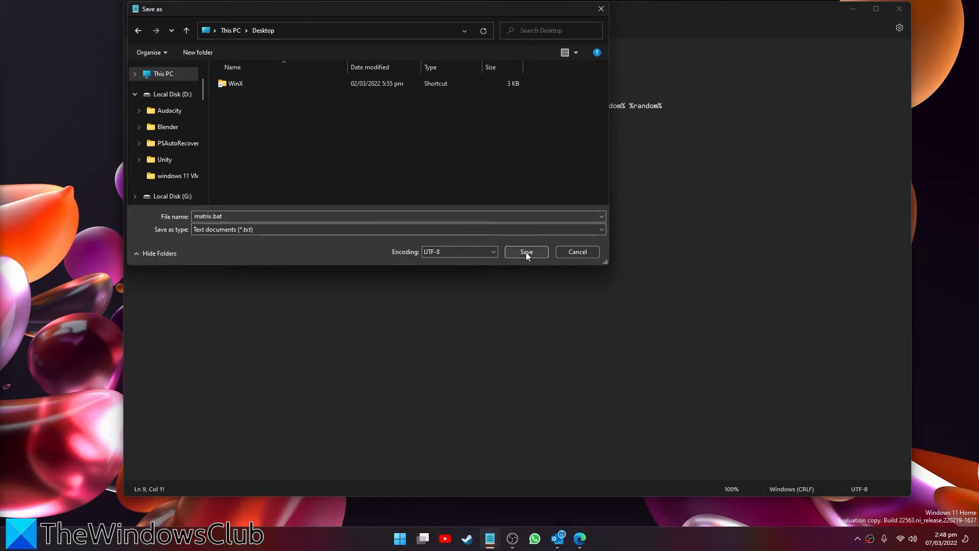
left_click(525, 252)
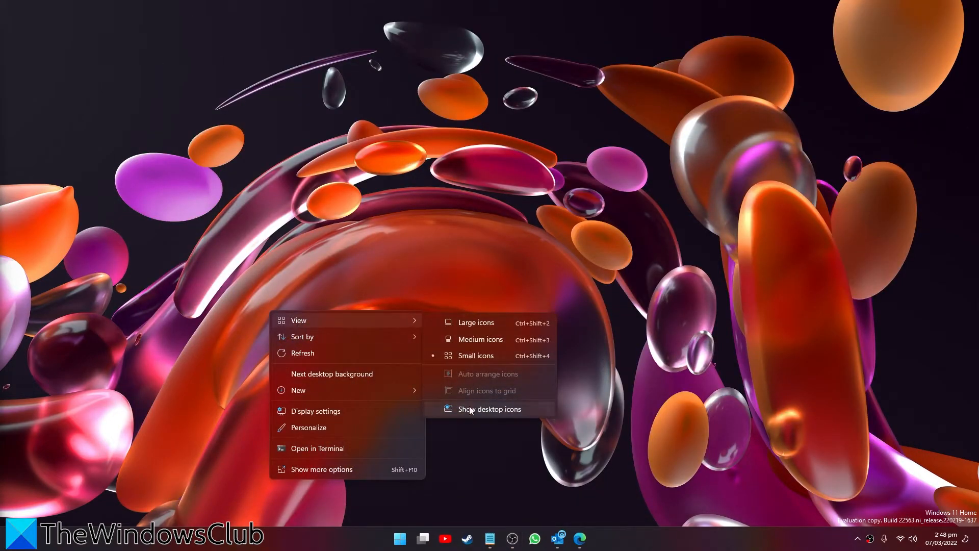
- Show the desktop icons and run matrix.bat from the desktop
left_click(490, 409)
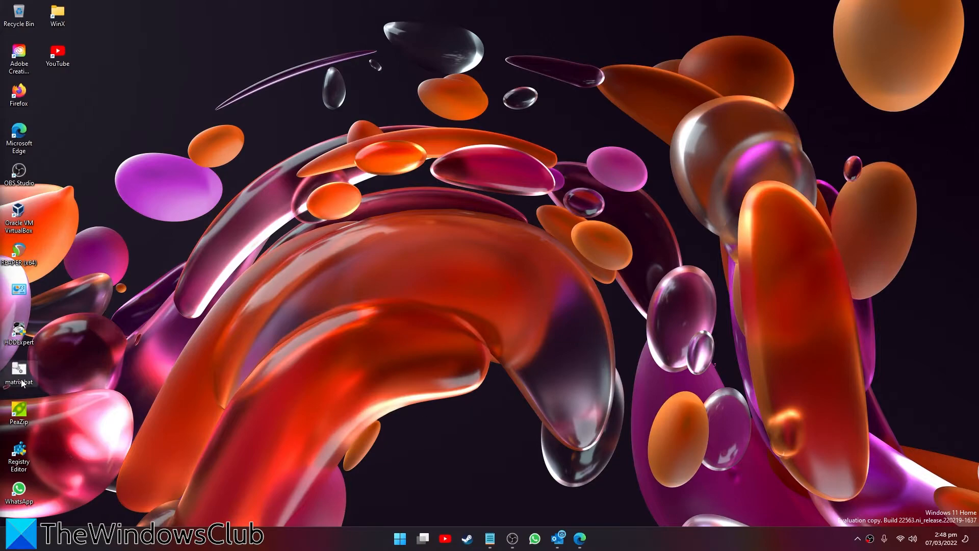
mouse_move(19, 375)
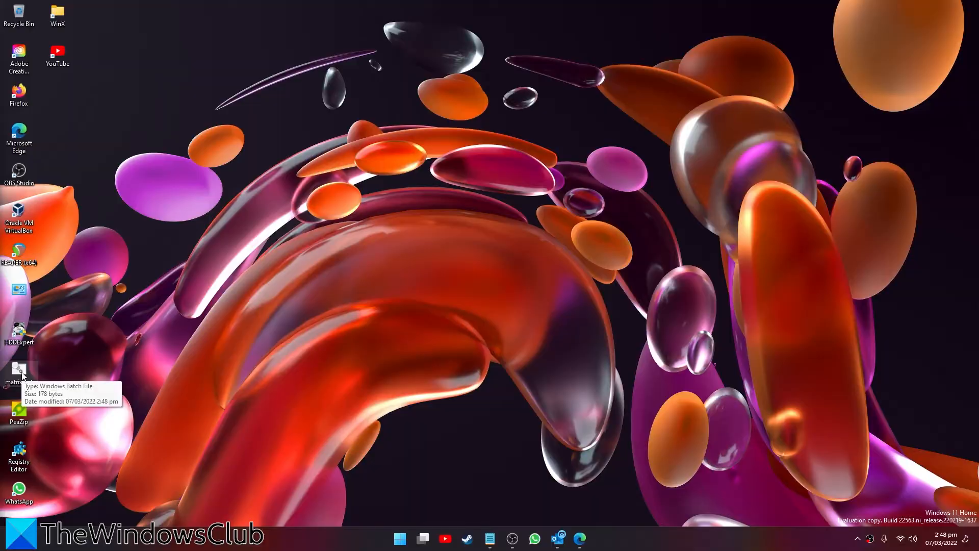
double_click(17, 373)
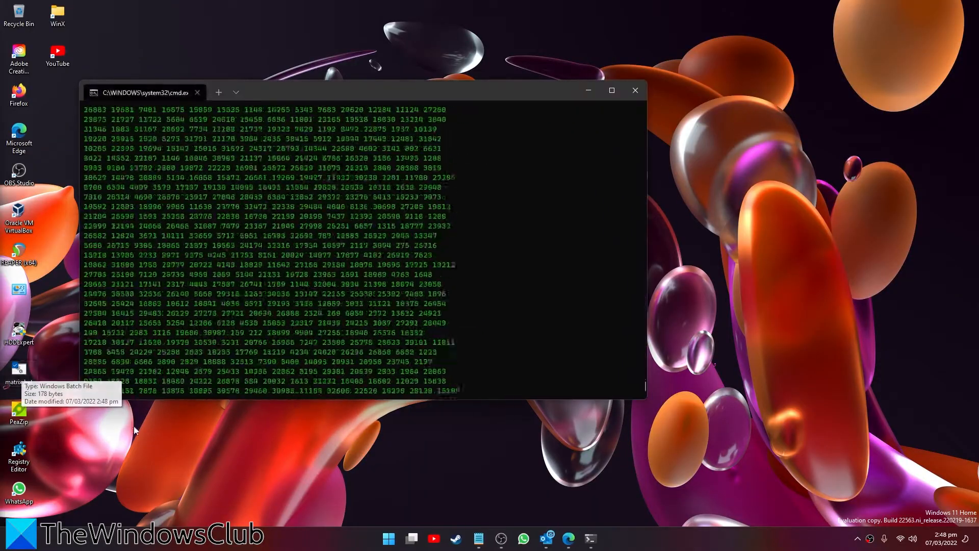
mouse_move(373, 480)
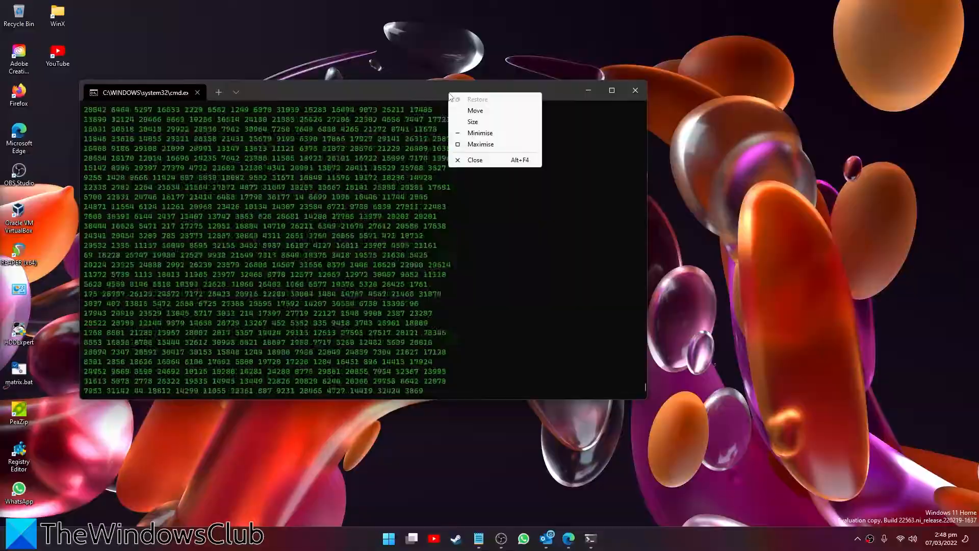
- Maximize the Command Prompt showing the green number stream, then close it
left_click(480, 145)
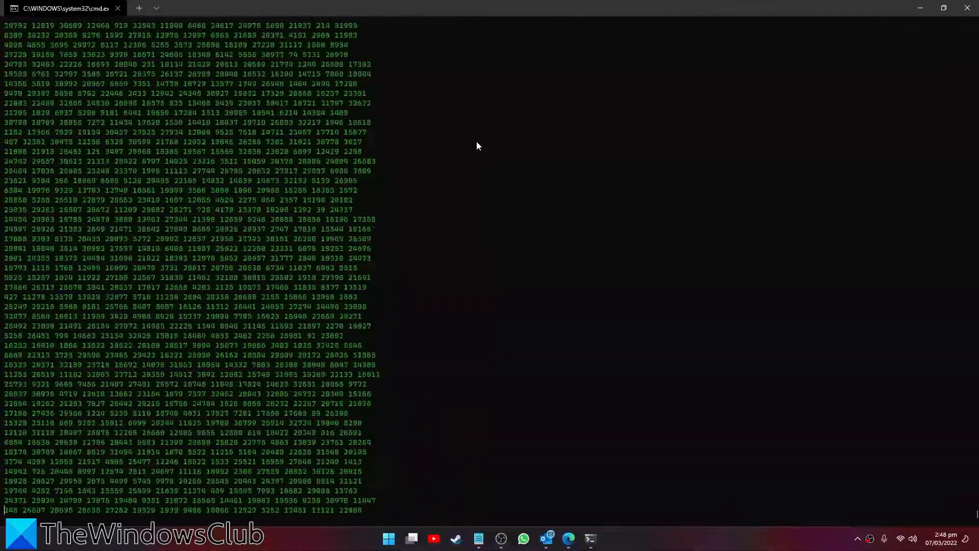
left_click(967, 8)
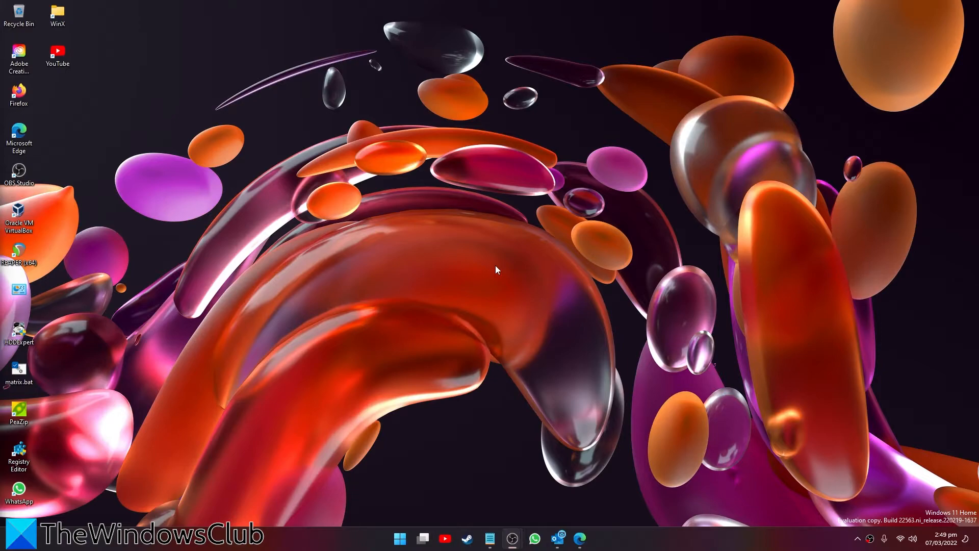
- Return to the Edge article and scroll through the Password Creator code and its password instructions
left_click(580, 538)
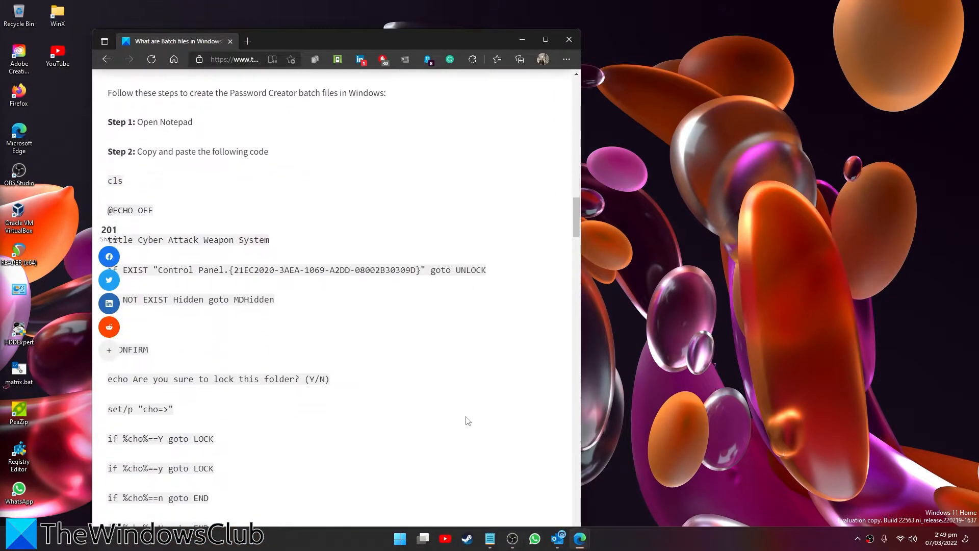
scroll("down", 3)
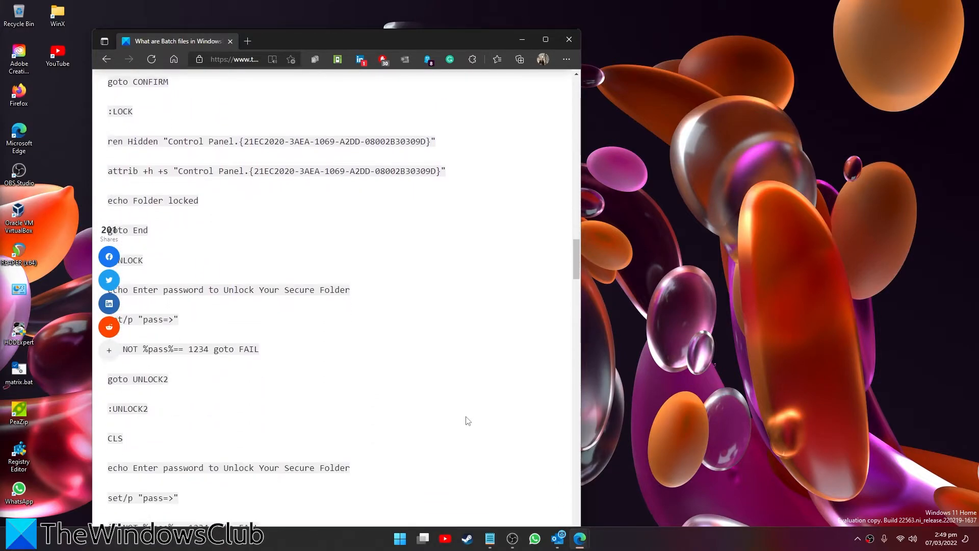
scroll("down", 3)
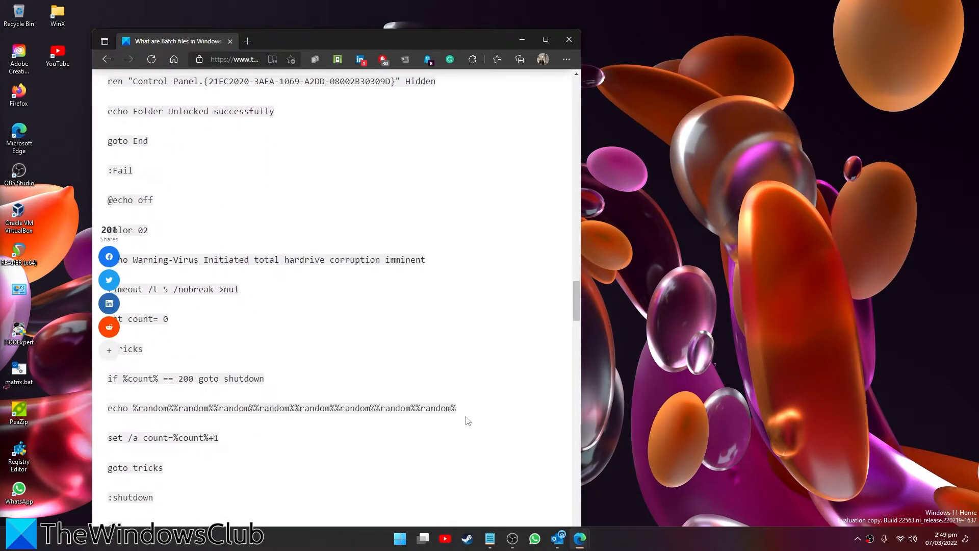
scroll("down", 3)
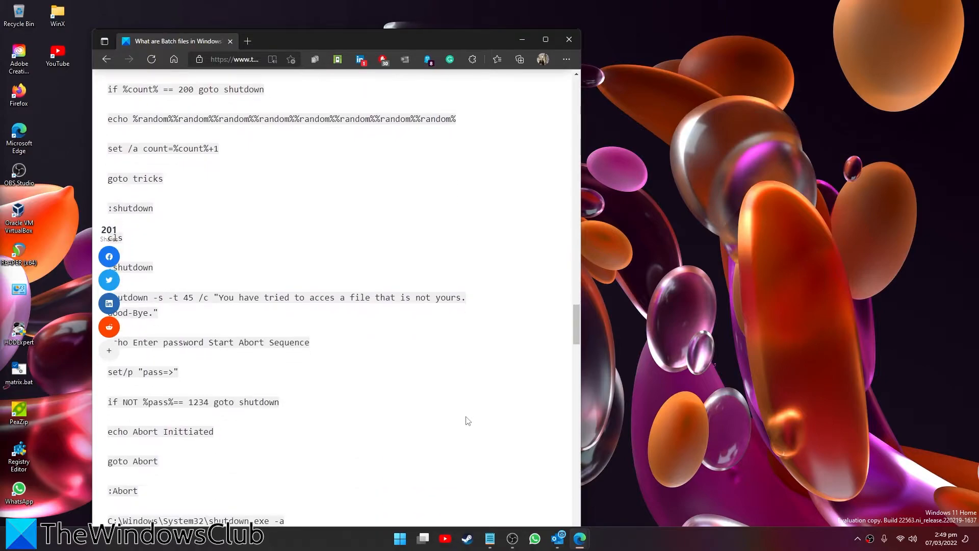
scroll("down", 3)
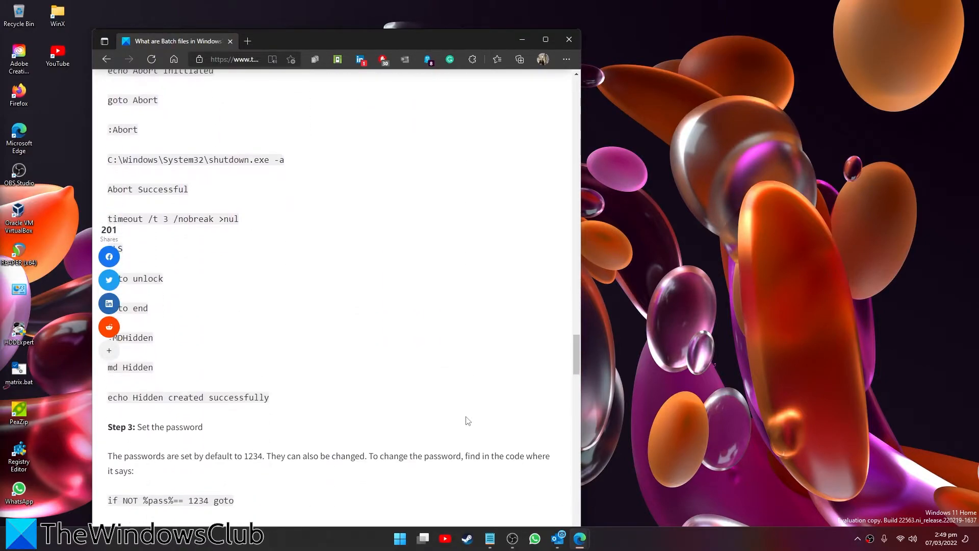
scroll("down", 3)
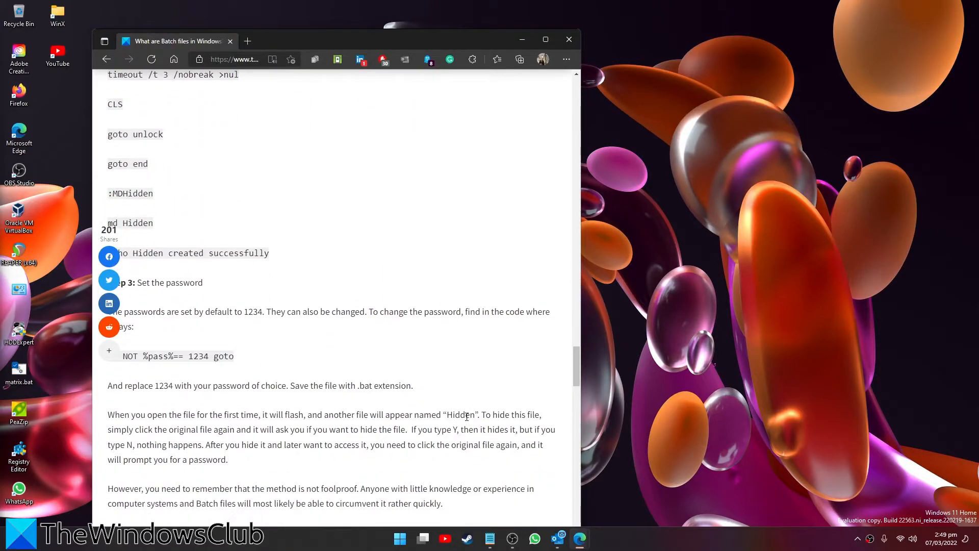
left_click(567, 40)
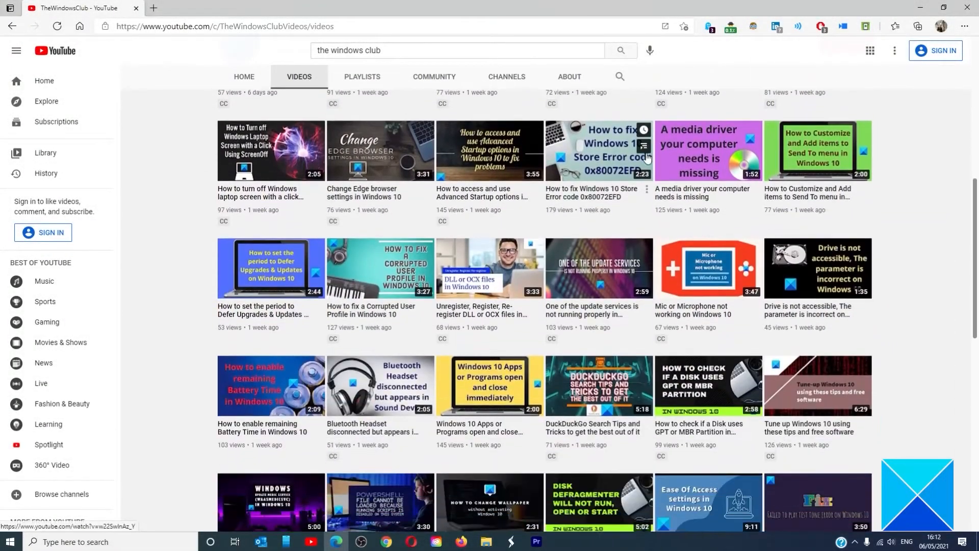
scroll("down", 3)
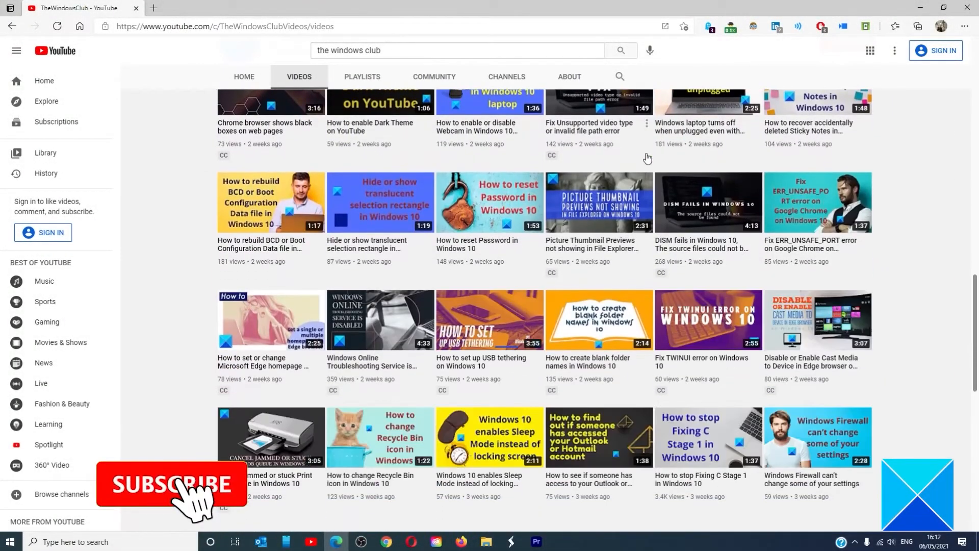
scroll("up", 3)
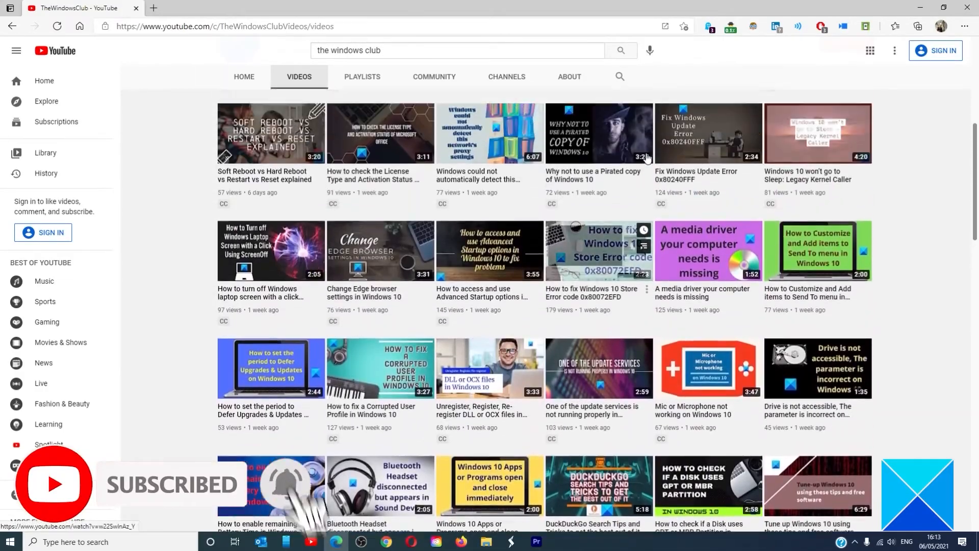